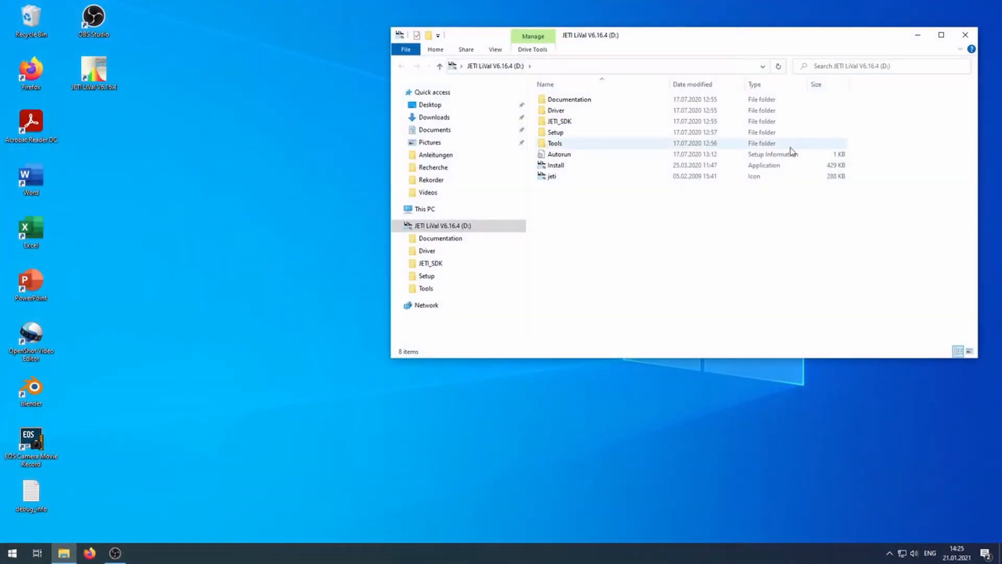
# - Install the FTDI USB drivers from the drive's Install launcher, then select setup in the Setup folder
pyautogui.click(565, 186)
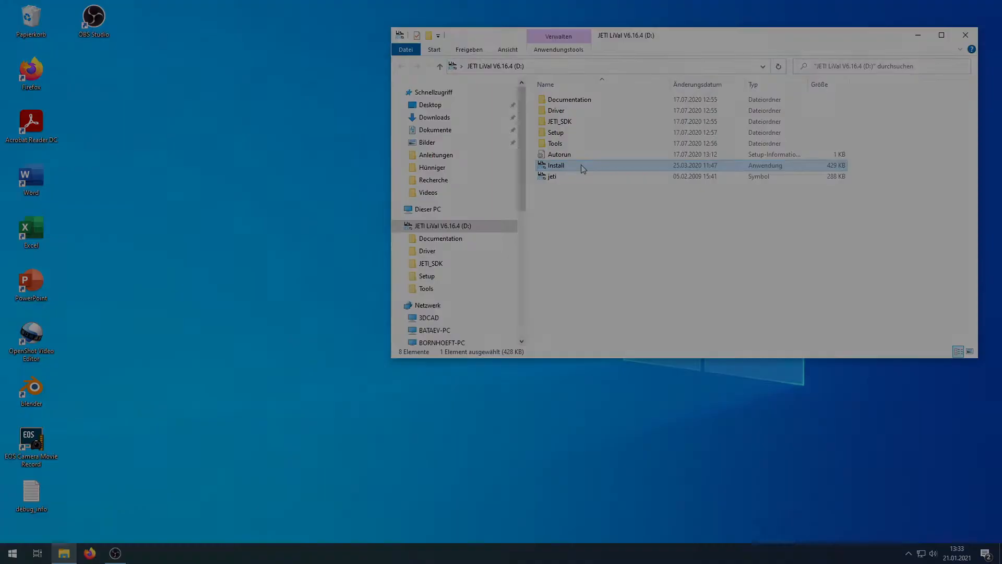
pyautogui.doubleClick(556, 165)
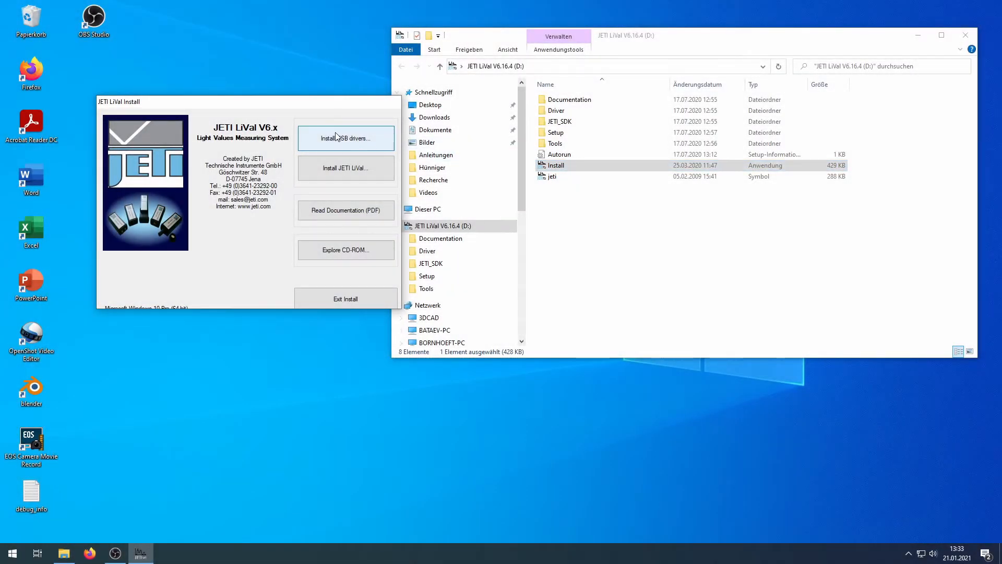
pyautogui.click(346, 137)
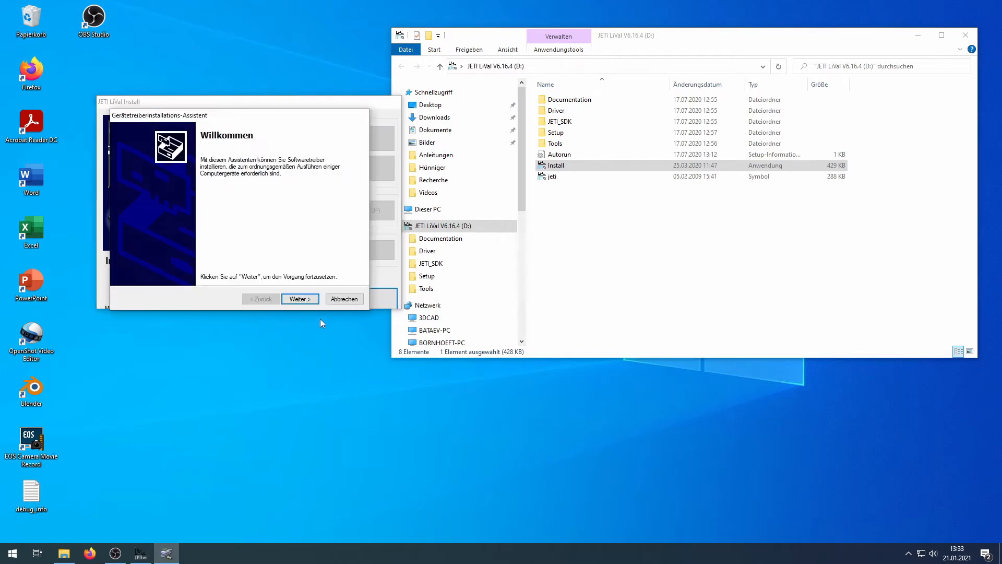
pyautogui.click(299, 299)
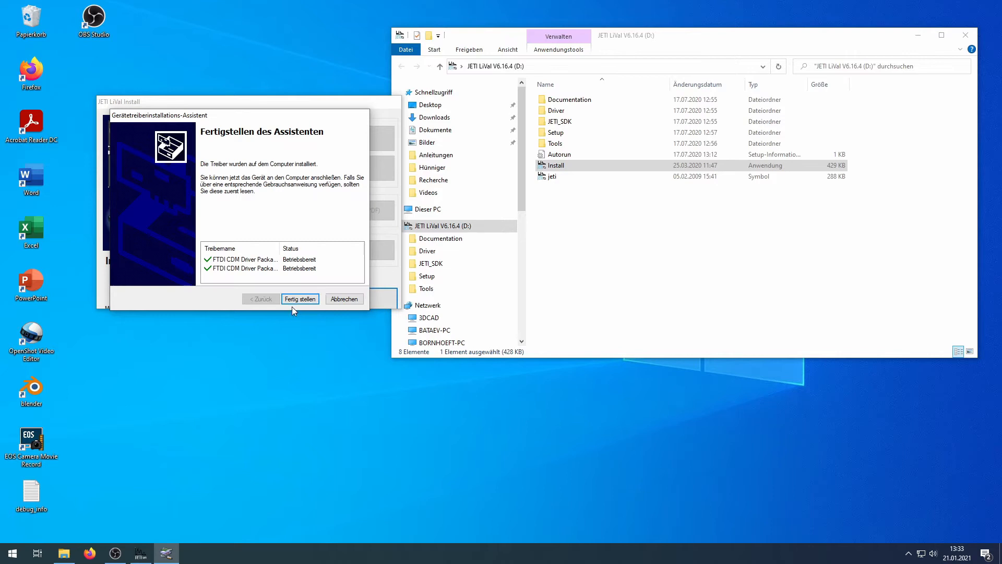
pyautogui.click(299, 298)
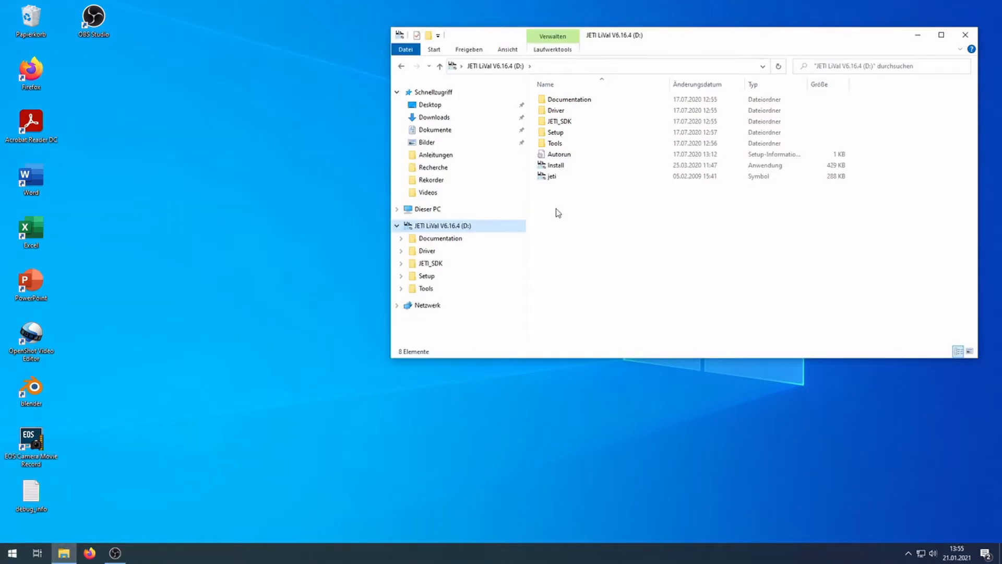
pyautogui.doubleClick(555, 131)
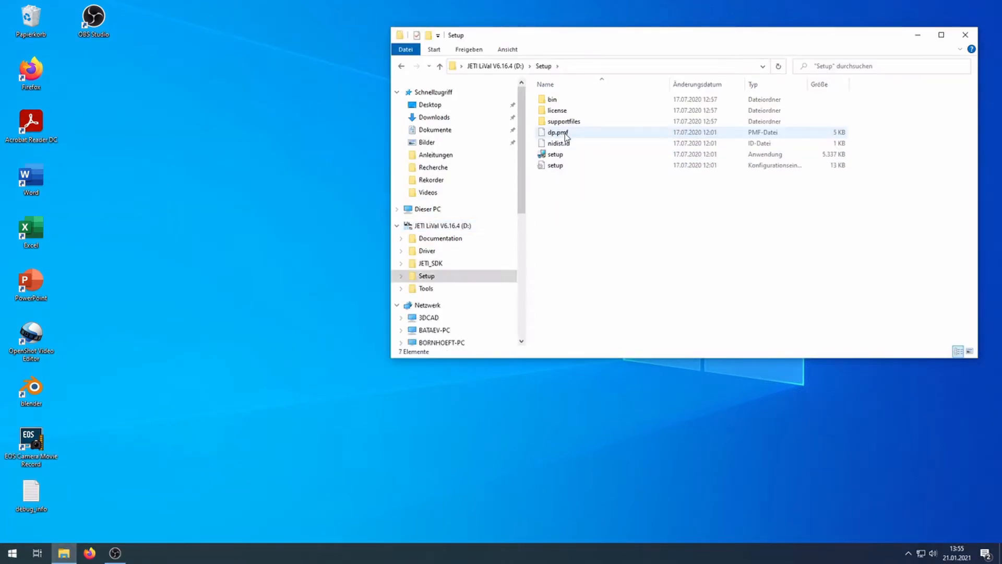
pyautogui.click(555, 154)
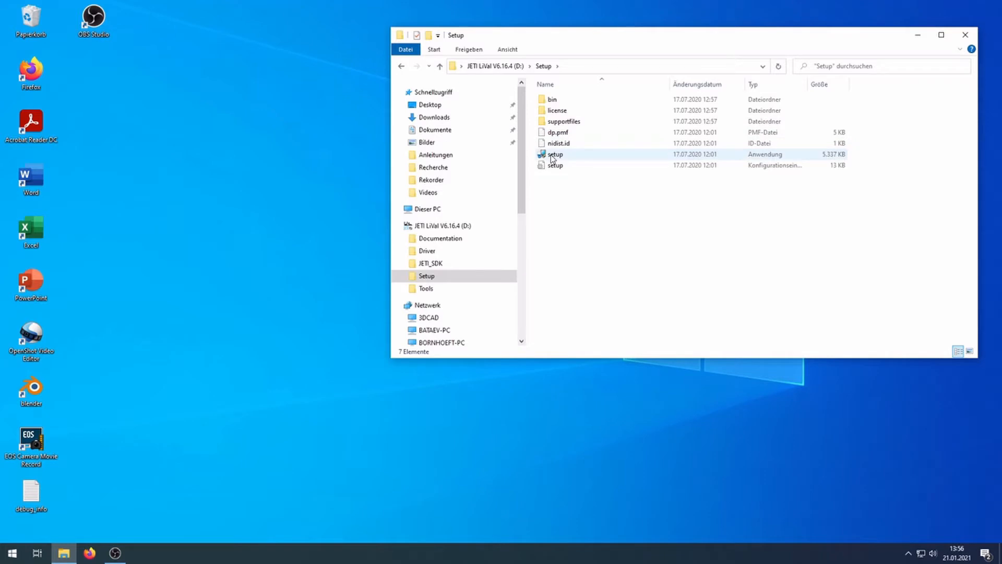
# - Run setup, accept the license with default folders and fast startup disabled, and finish installing JETI LiVal
pyautogui.doubleClick(555, 154)
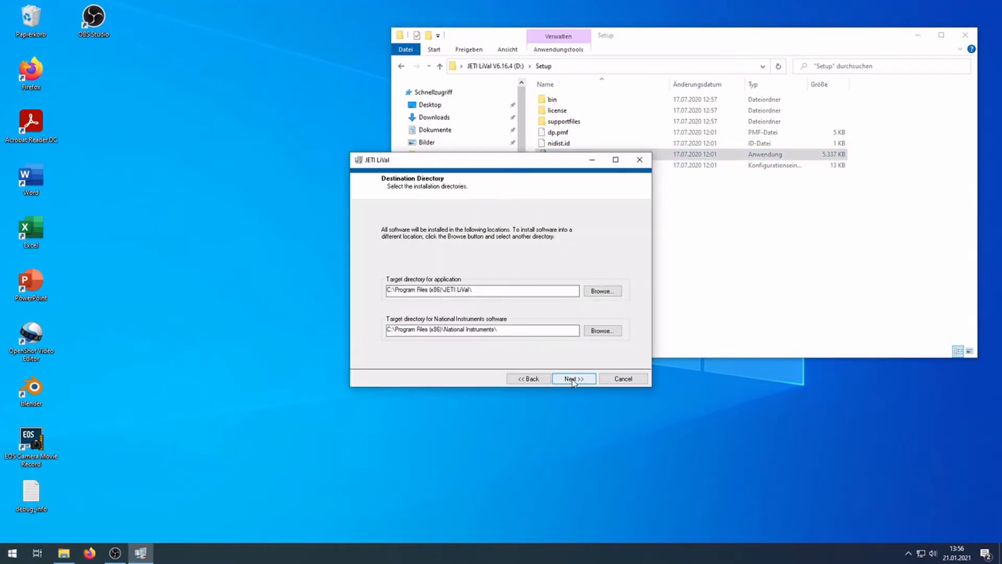
pyautogui.click(572, 378)
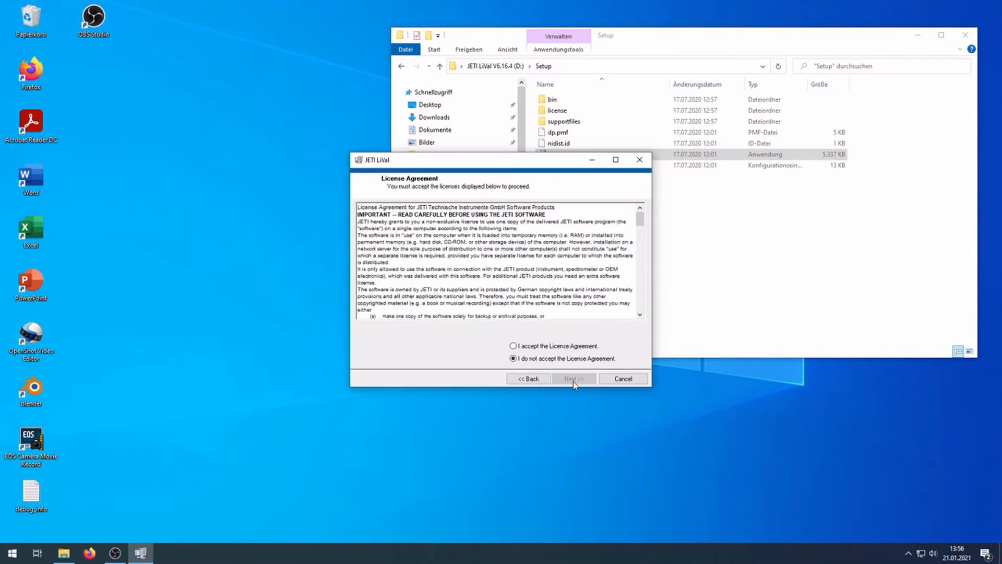
pyautogui.click(573, 379)
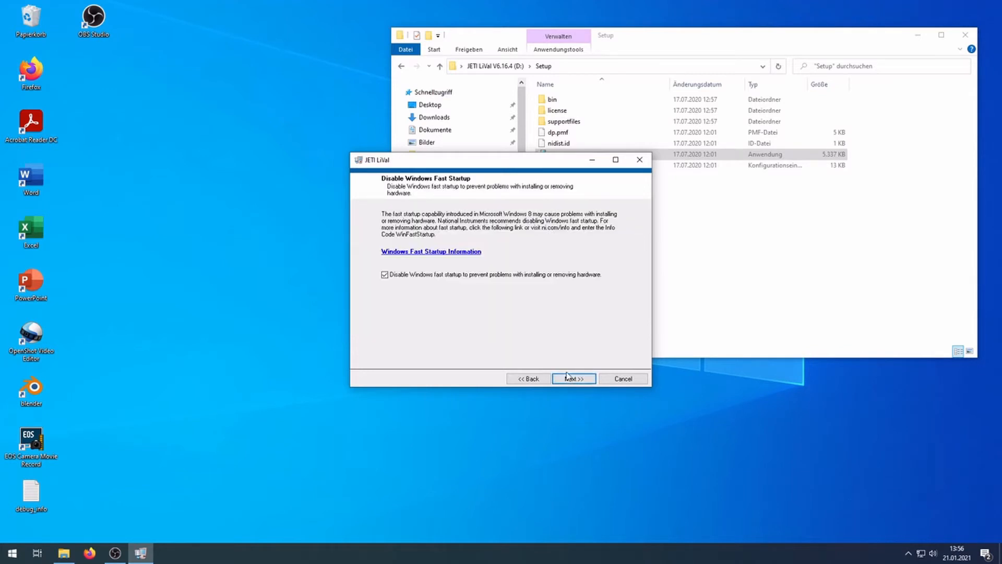
pyautogui.click(572, 379)
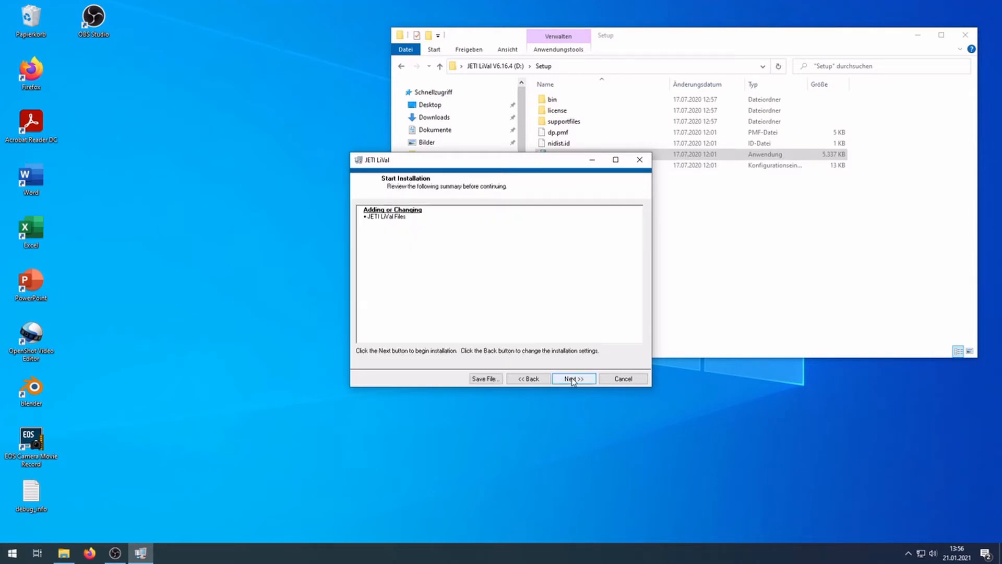
pyautogui.click(572, 378)
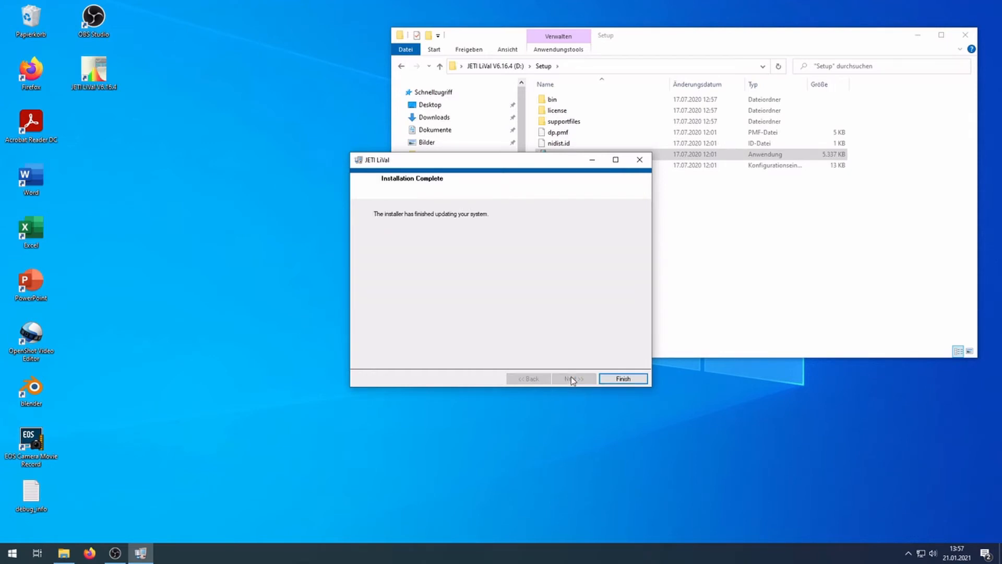
pyautogui.click(621, 378)
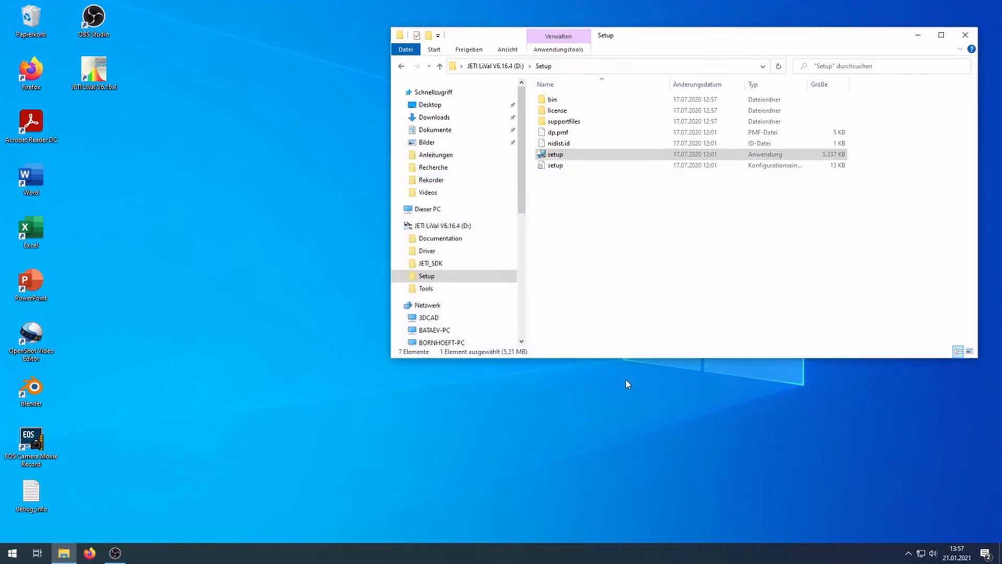